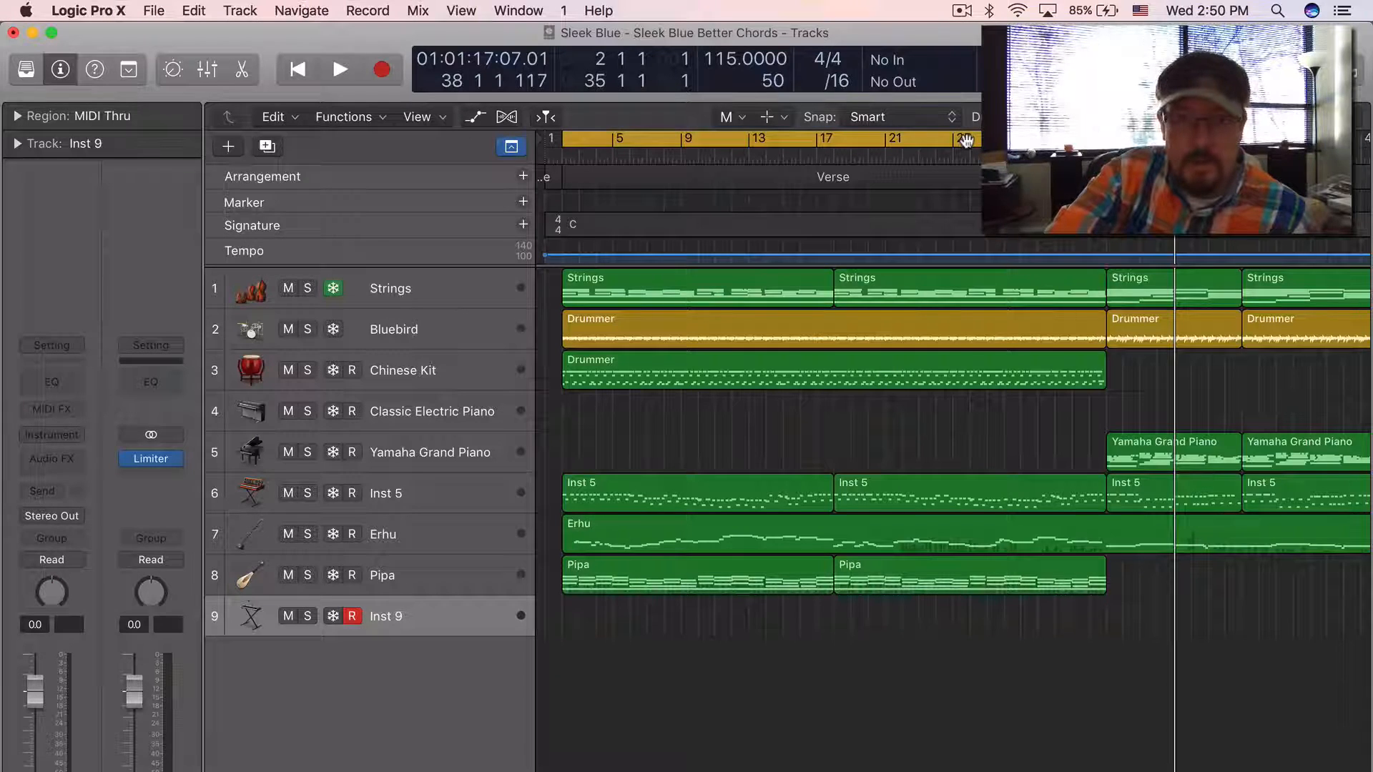
# Briefly play and stop the project to audition it before sharing
pyautogui.click(339, 69)
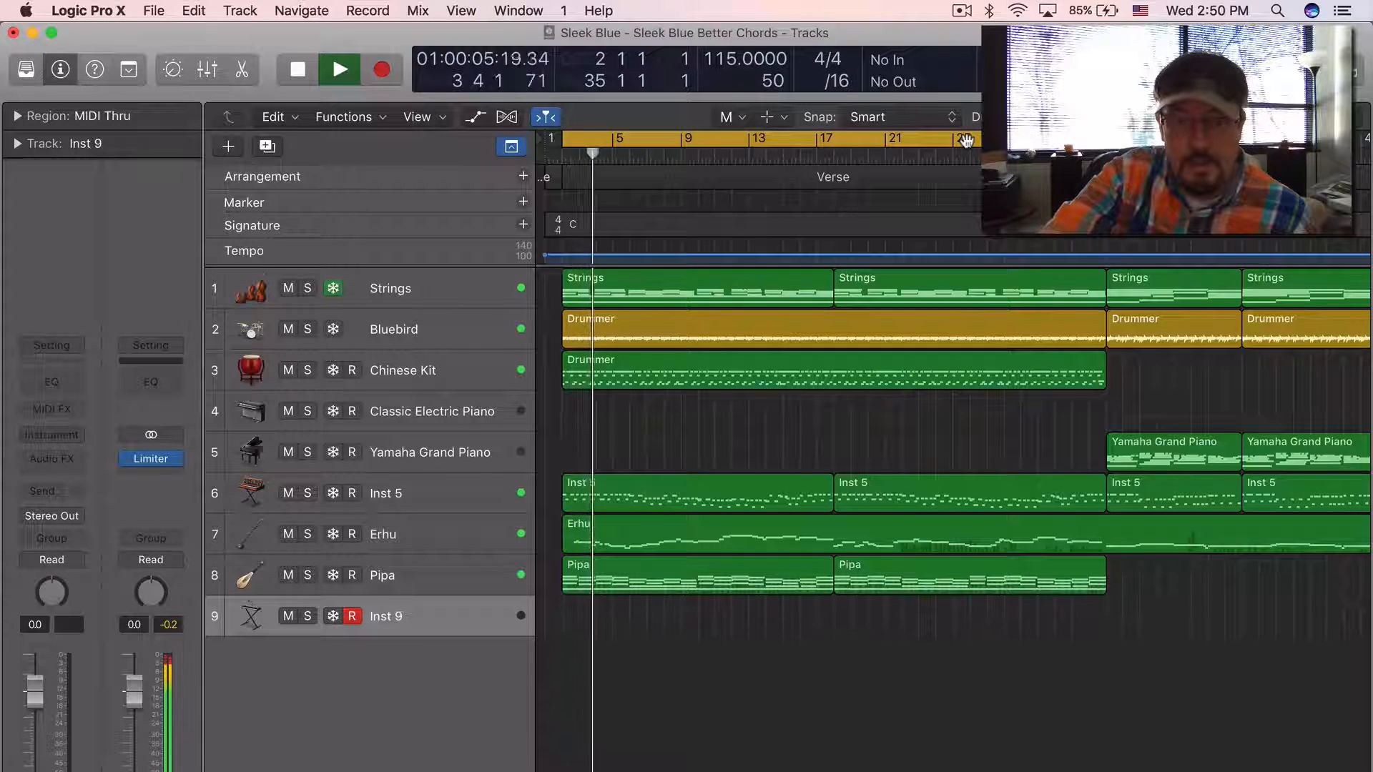
pyautogui.click(339, 70)
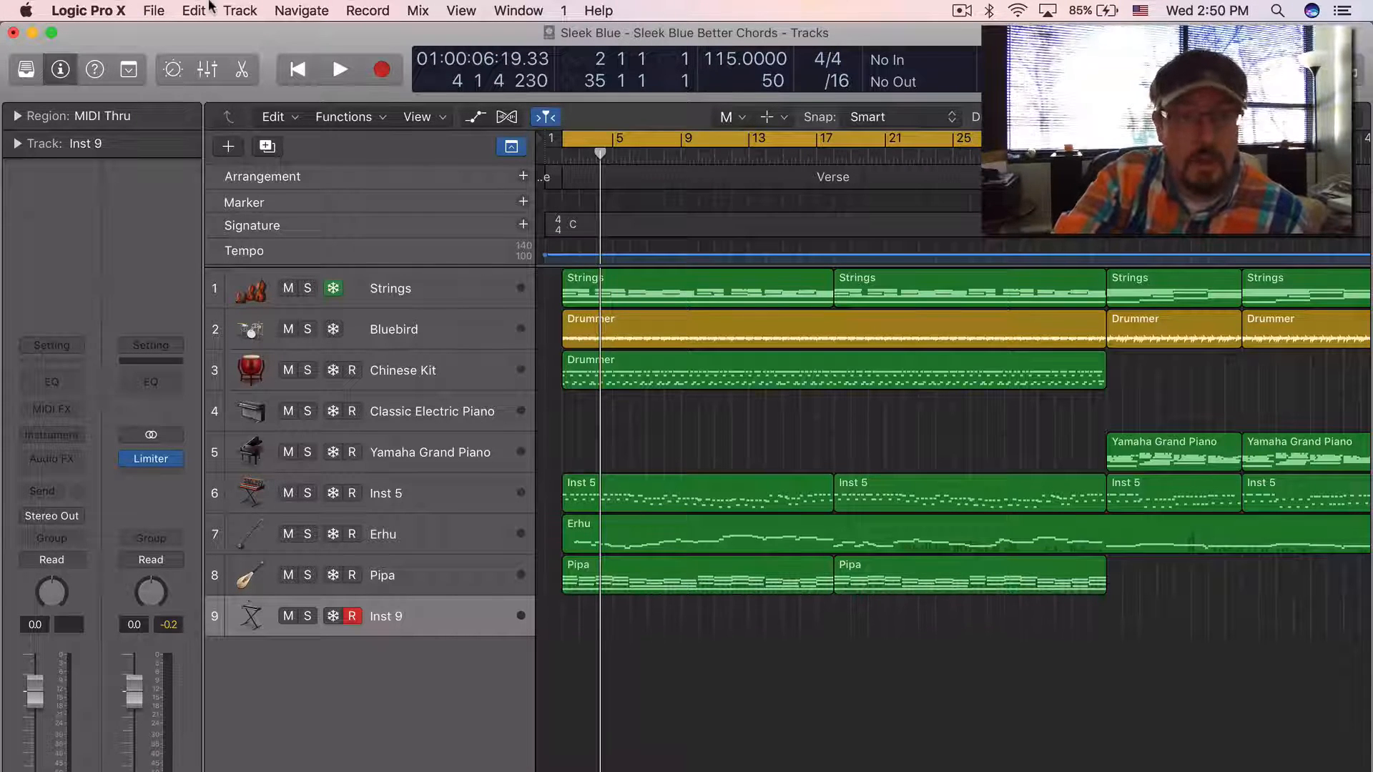
# Share the project to GarageBand for iOS again, saving it as 'Sleek Blue b'
pyautogui.click(154, 11)
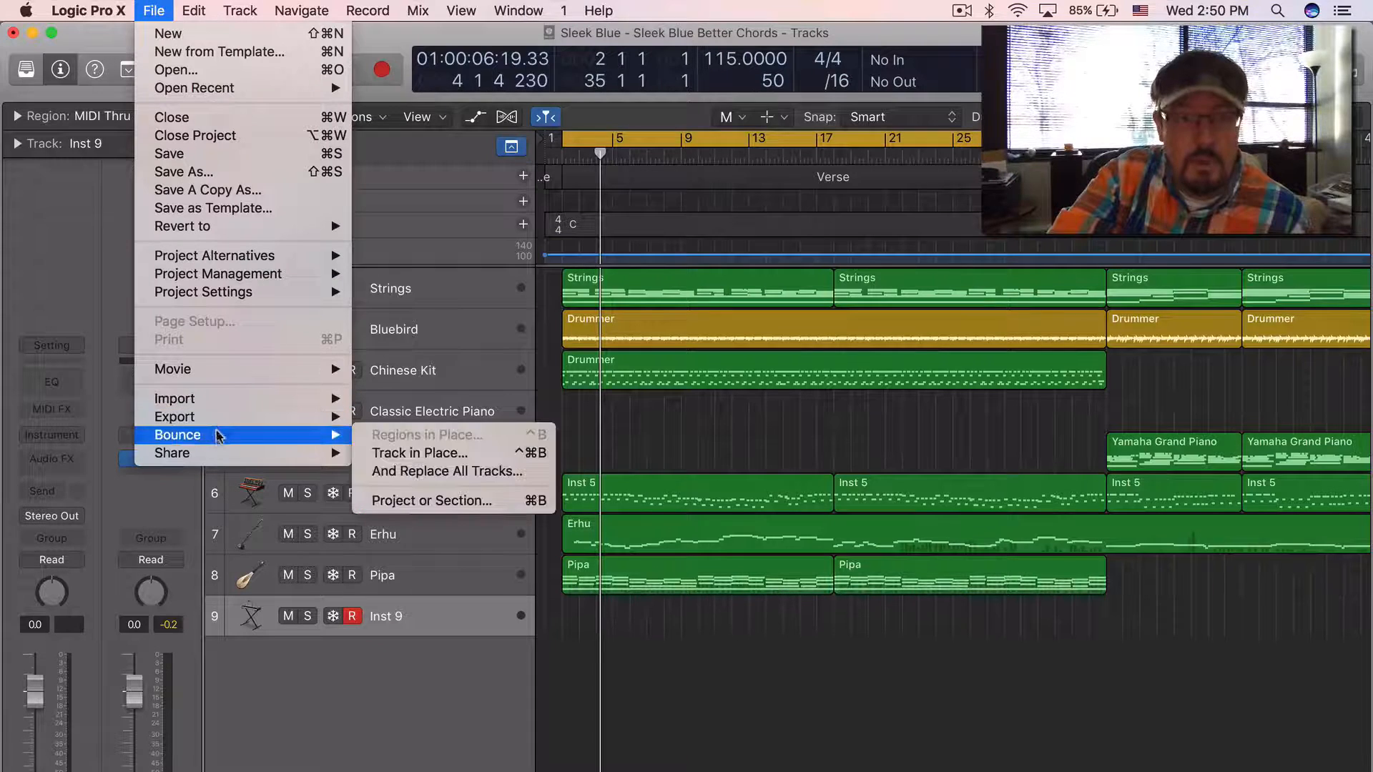
pyautogui.moveTo(172, 453)
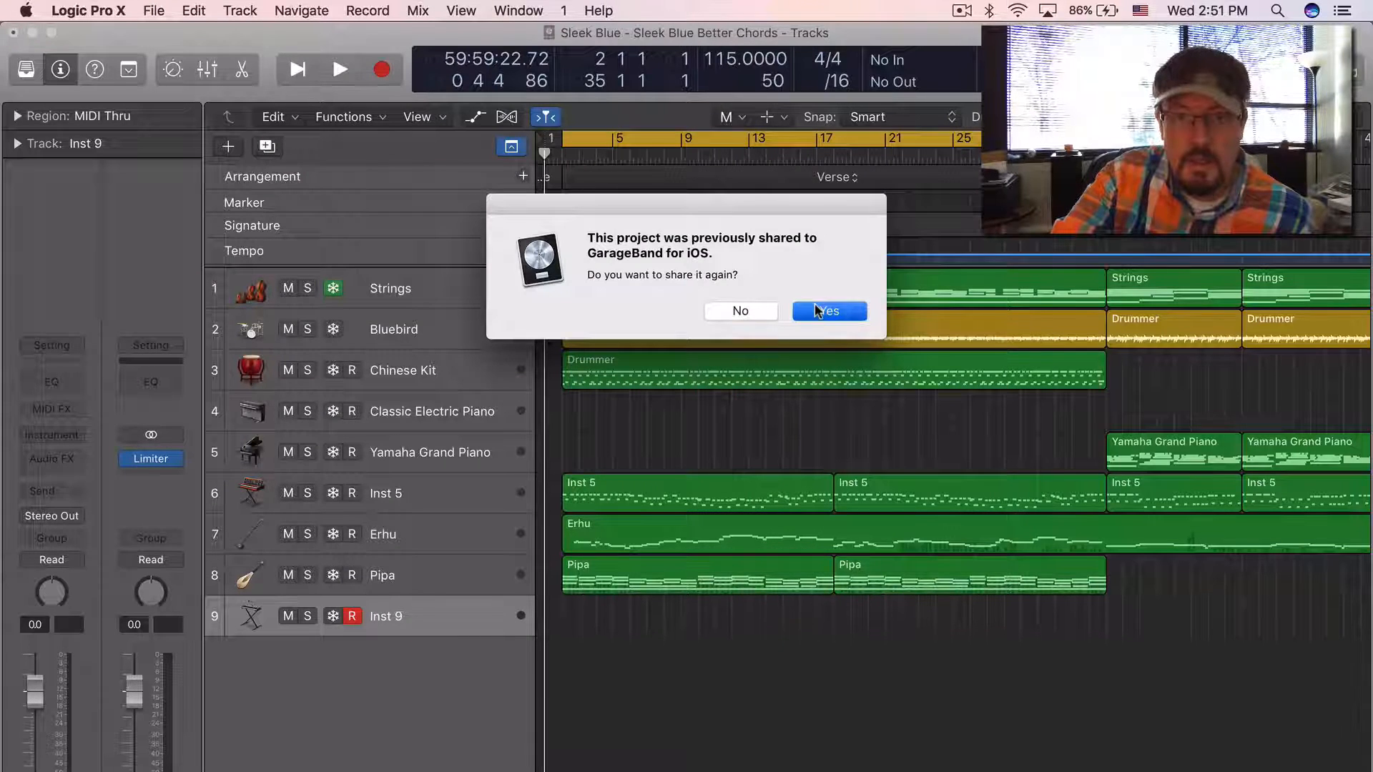
pyautogui.click(828, 311)
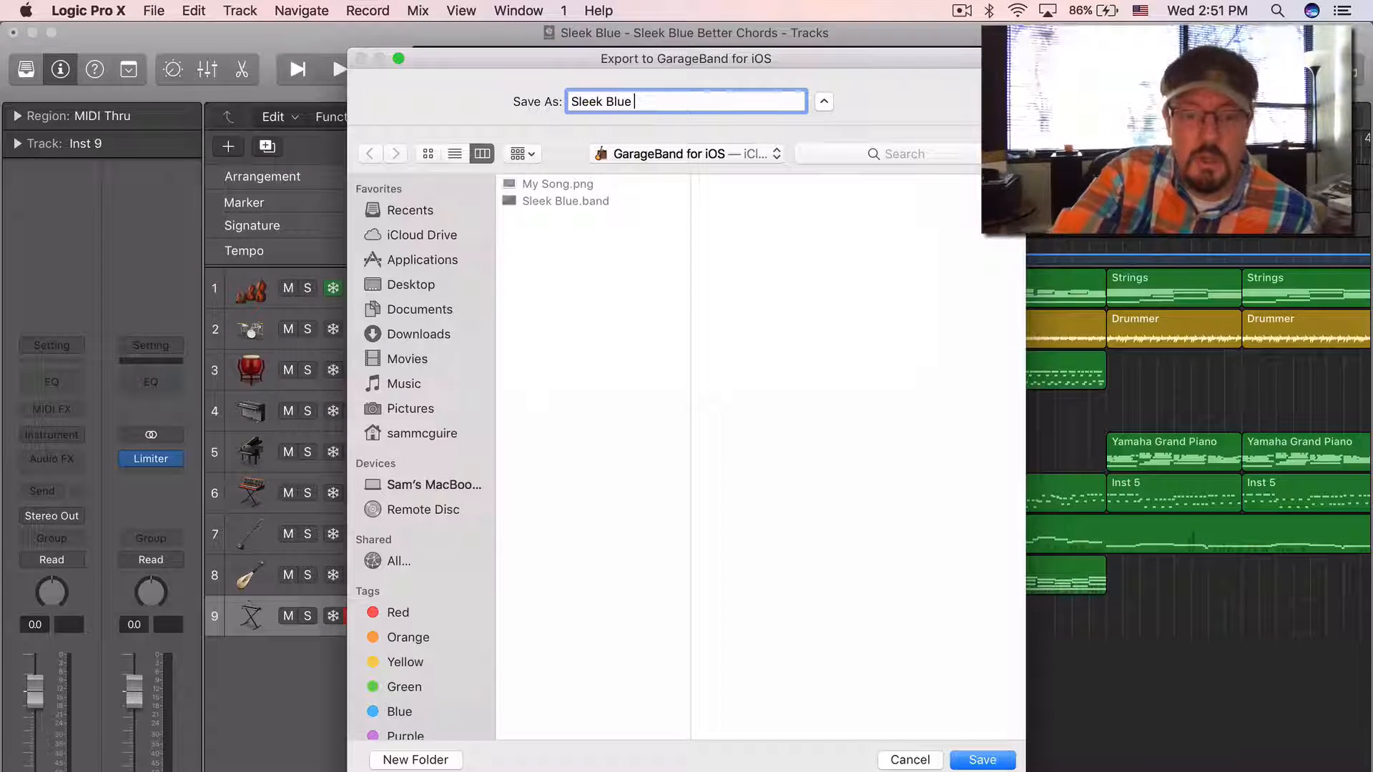
pyautogui.write('b')
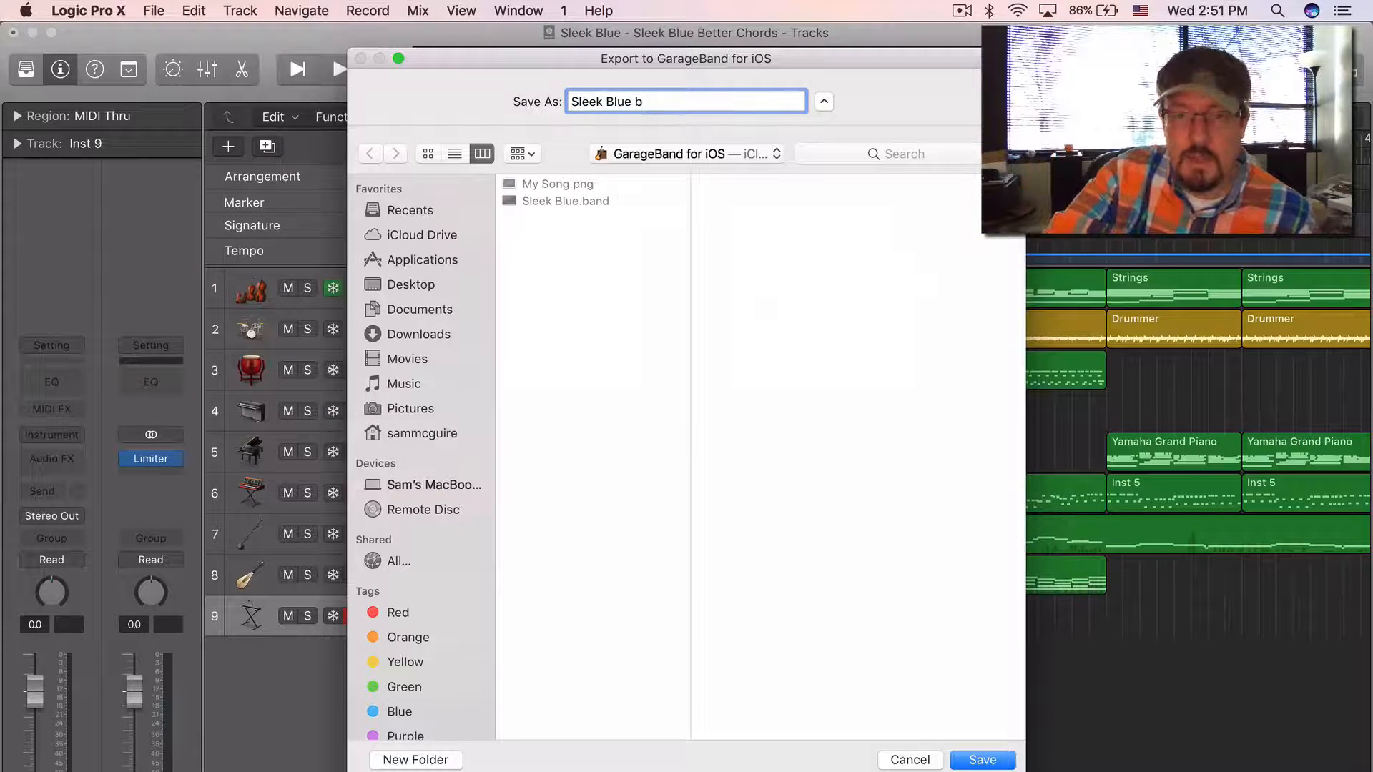
pyautogui.click(982, 759)
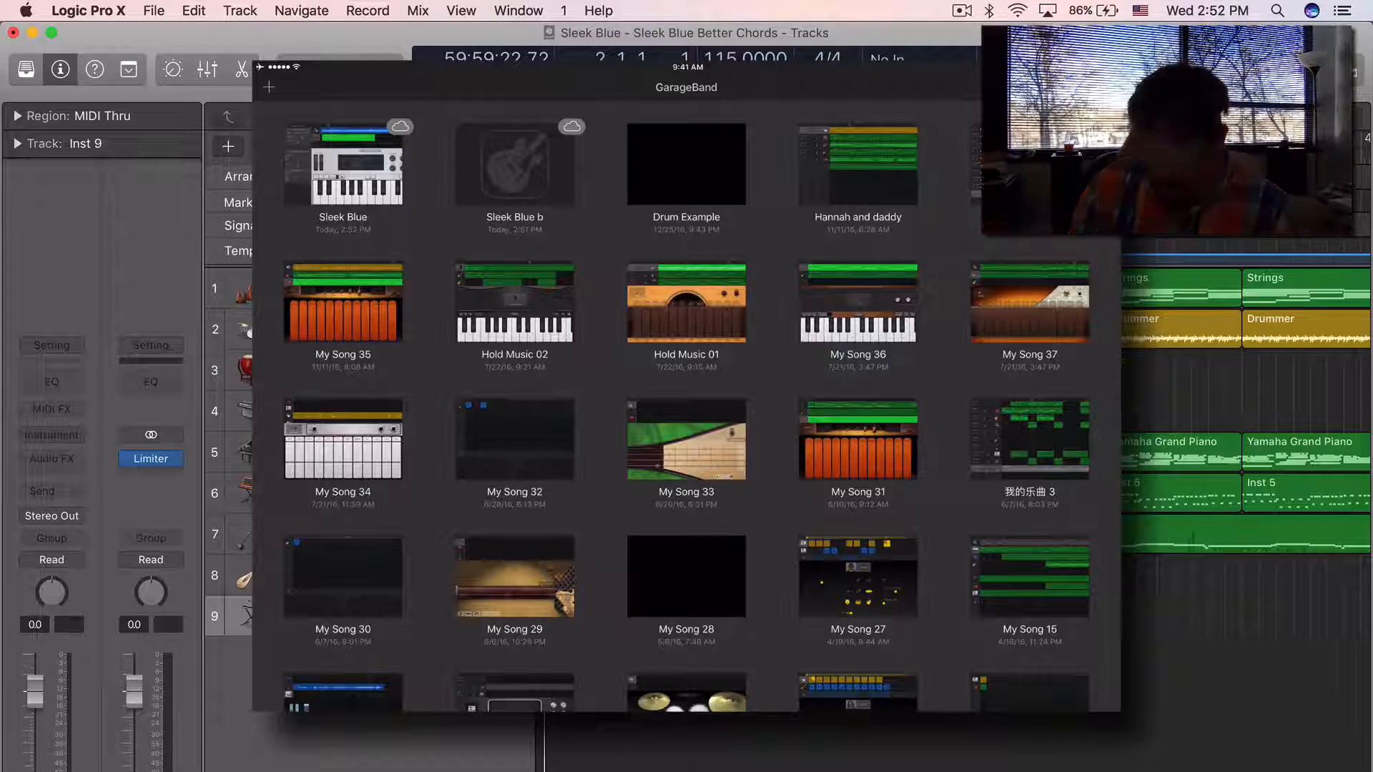
# Open Sleek Blue b from My Songs and play its single Sleek Blue audio track
pyautogui.doubleClick(342, 164)
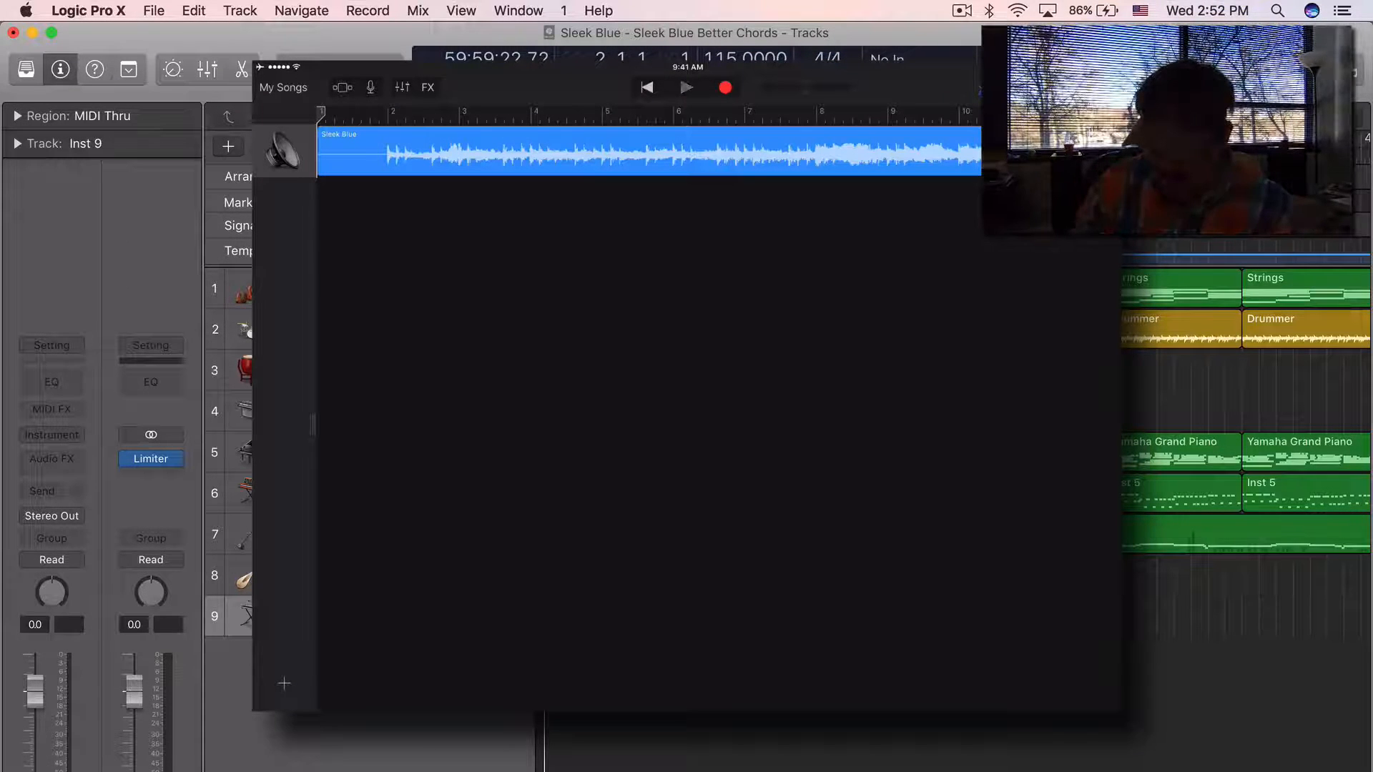
pyautogui.click(686, 87)
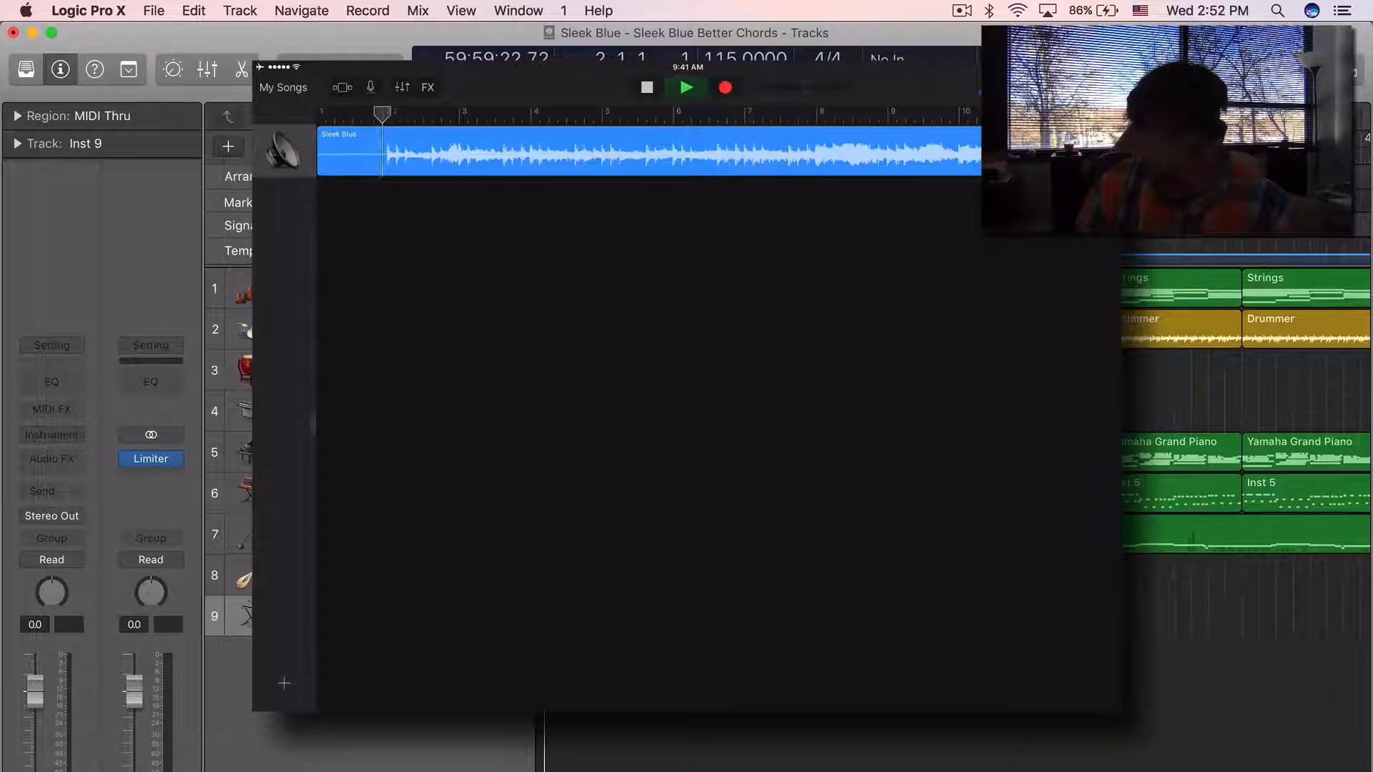
pyautogui.click(686, 88)
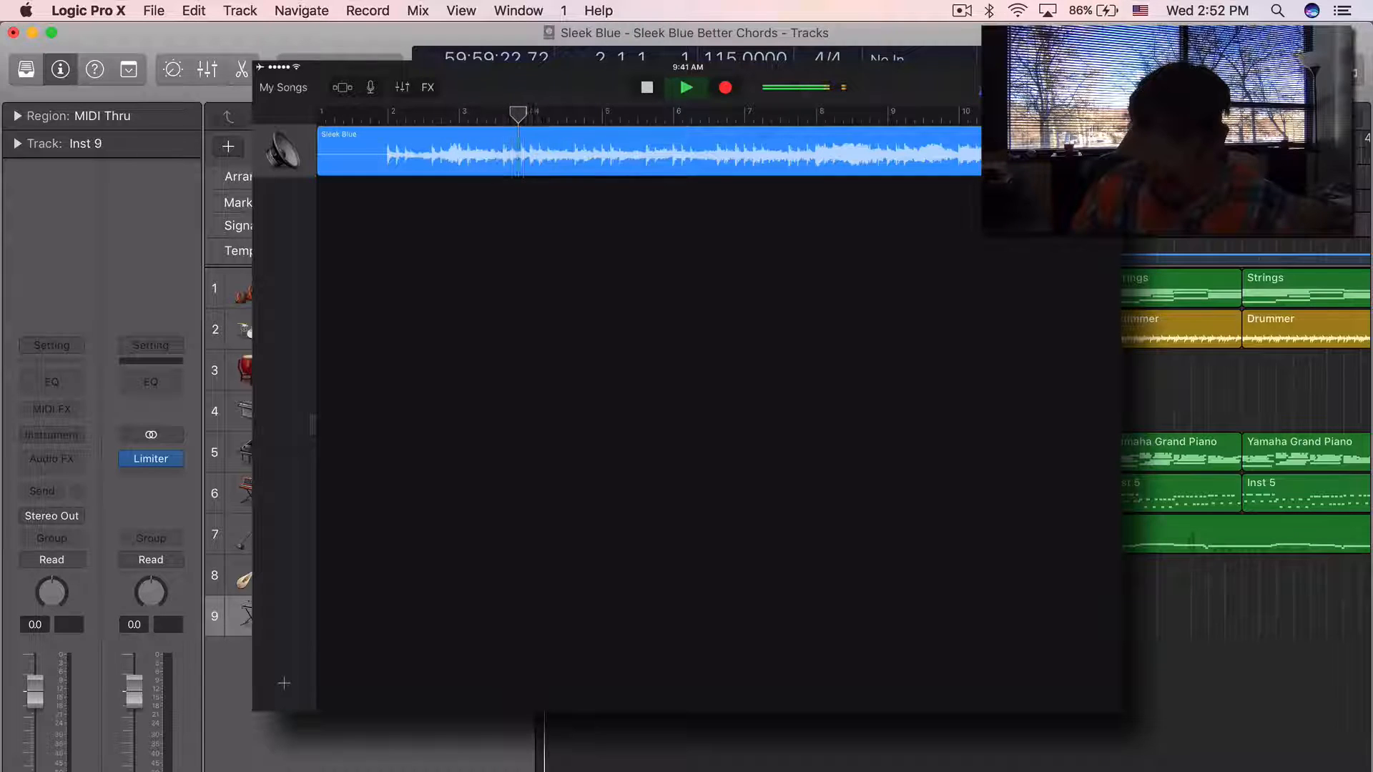
pyautogui.click(646, 87)
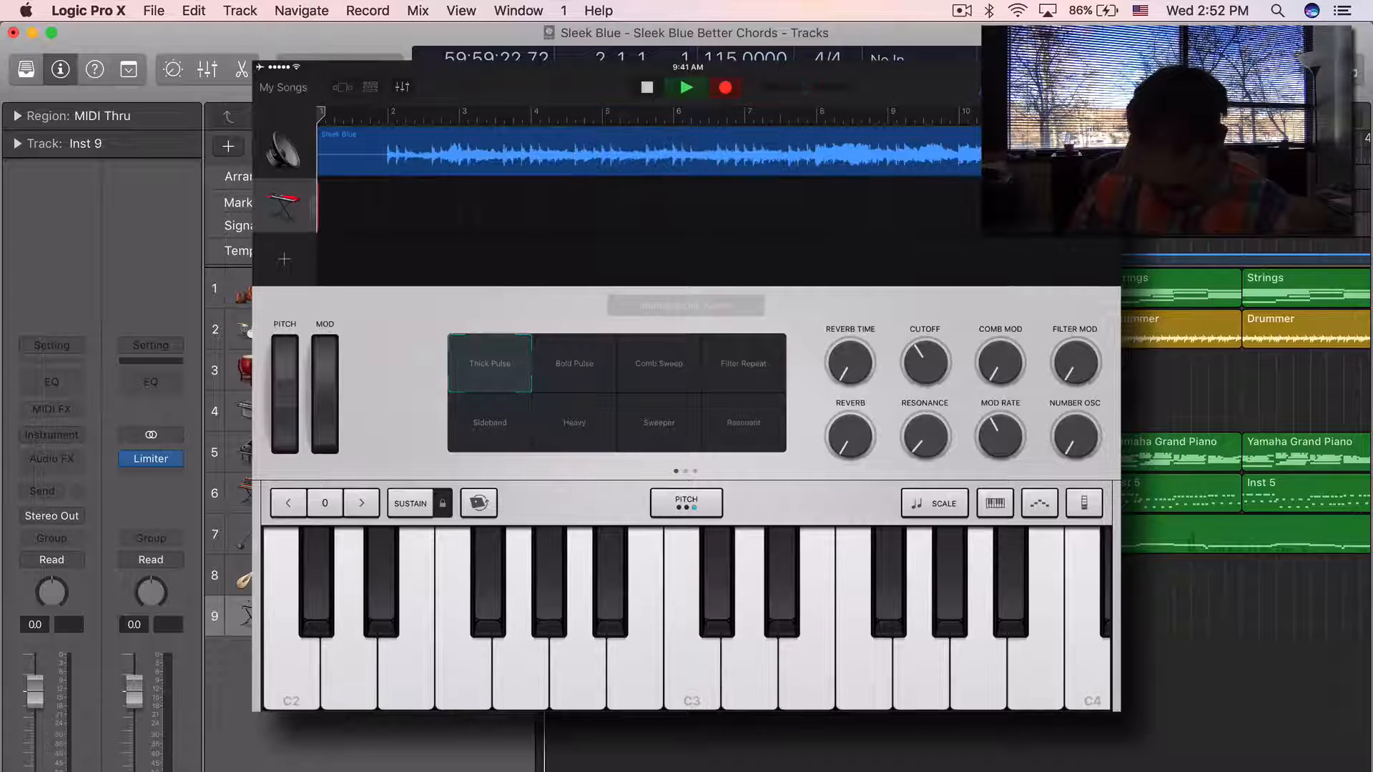
# Record the Alchemy synth part and return to My Songs so the song updates to iCloud
pyautogui.click(726, 87)
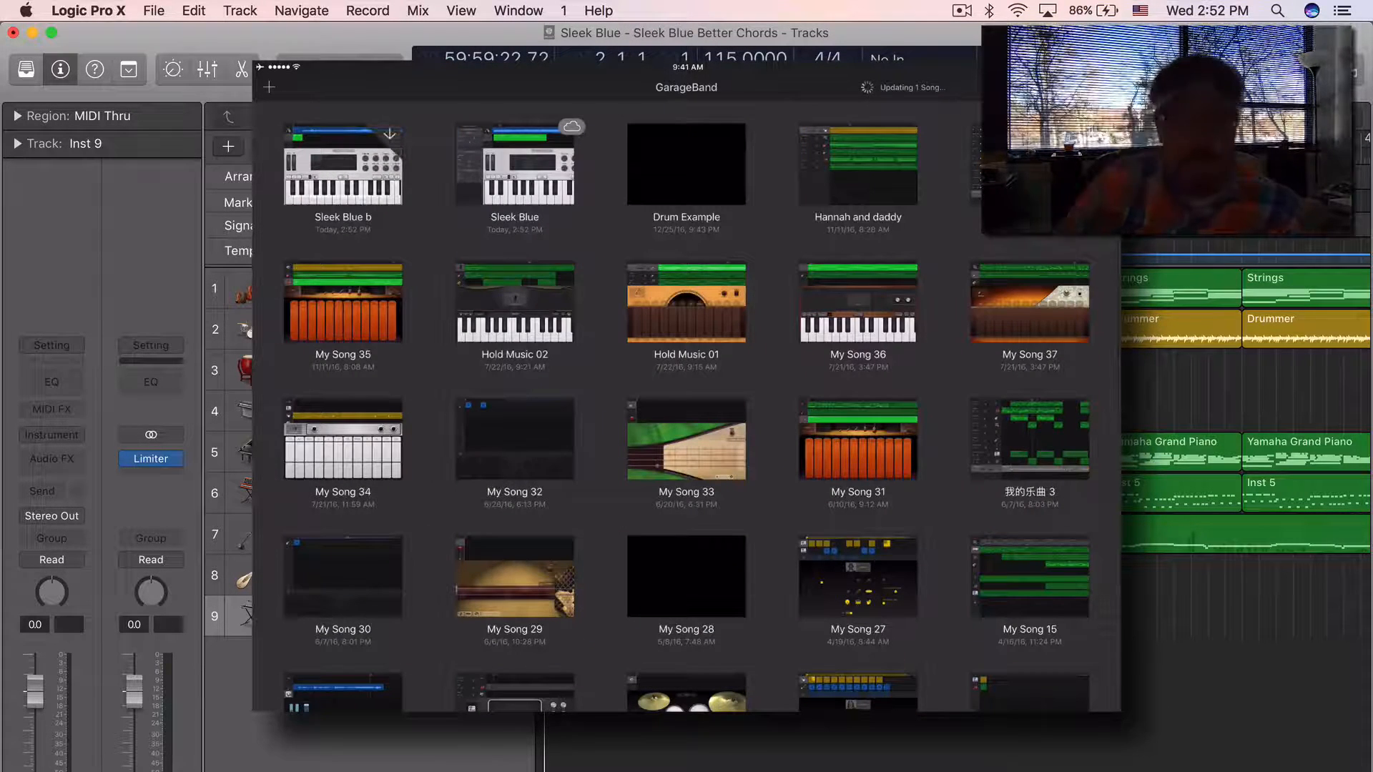
pyautogui.click(153, 11)
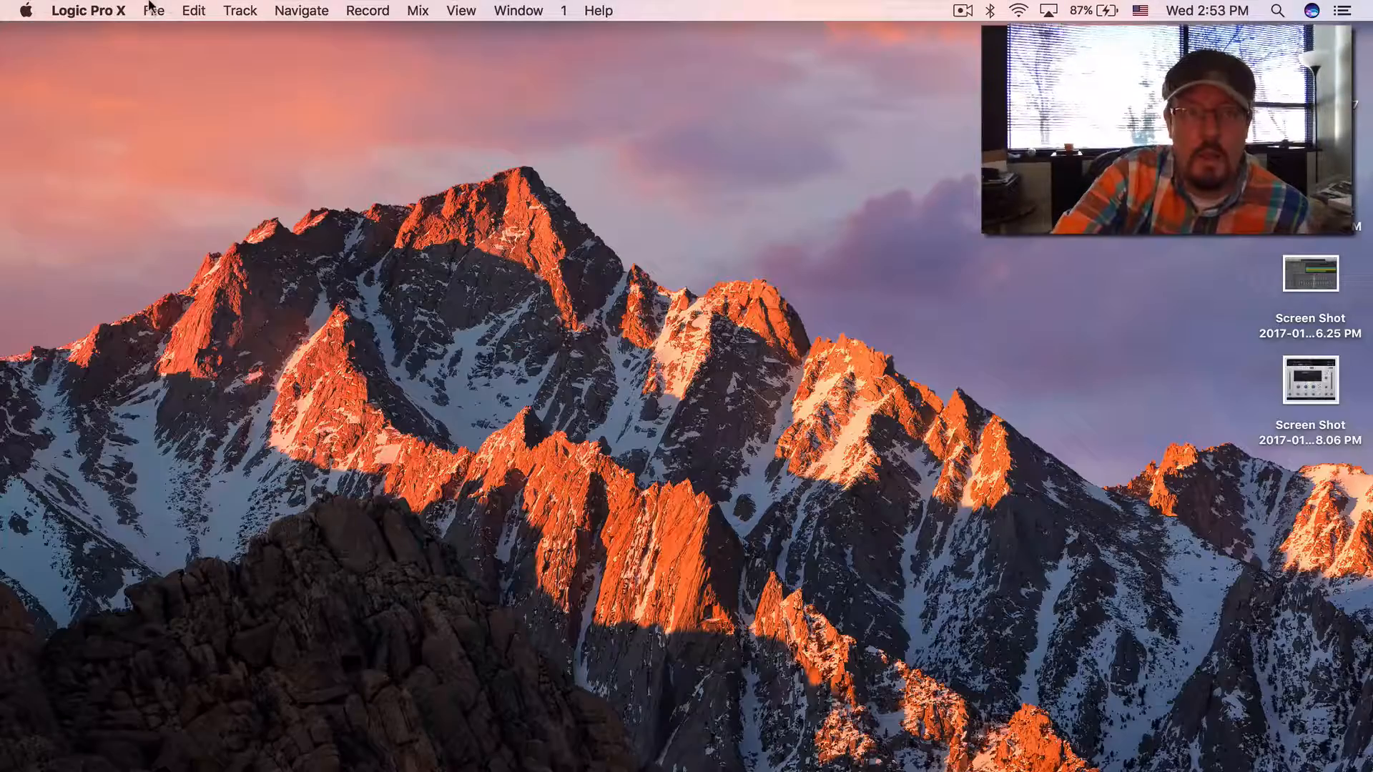
# Reopen Sleek Blue in Logic and accept importing the GarageBand changes as track 10
pyautogui.click(153, 10)
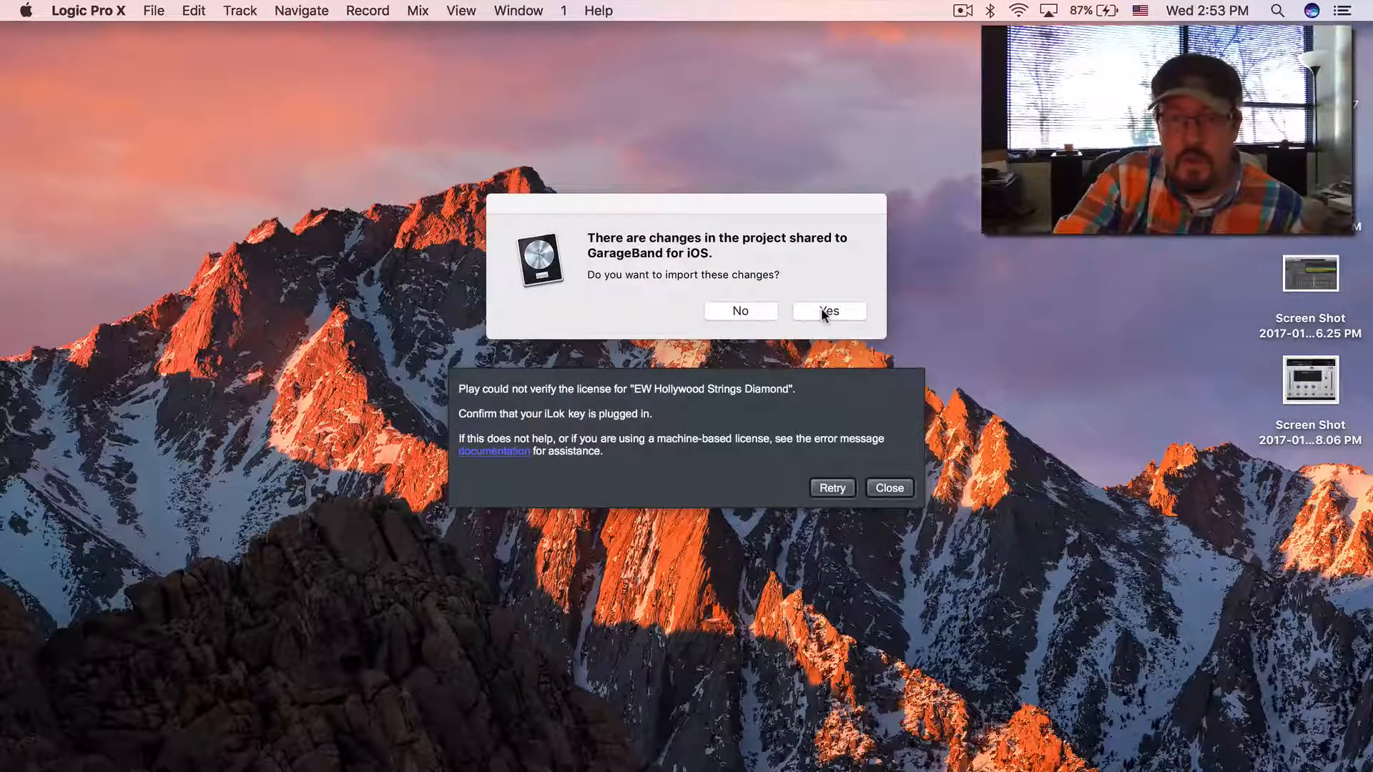
pyautogui.click(827, 311)
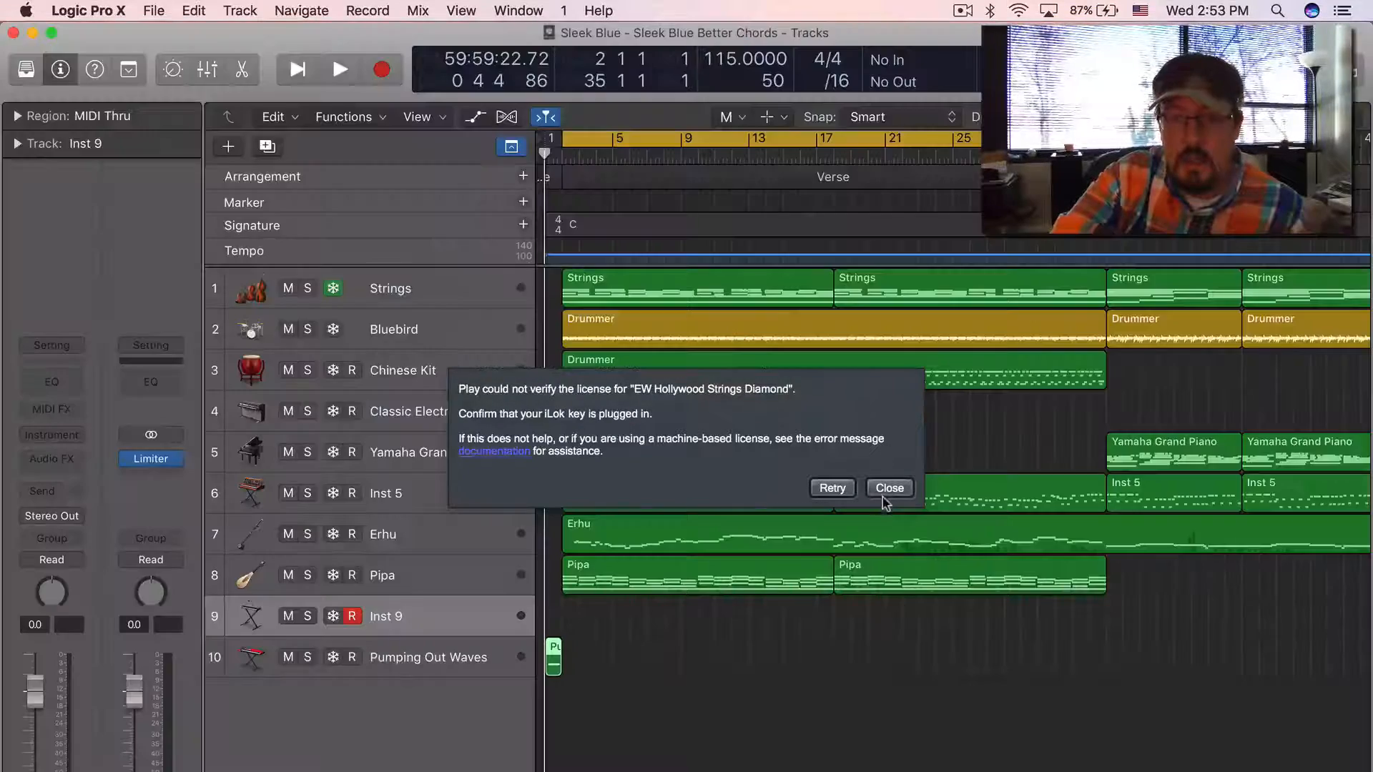
# Dismiss the licence warning and confirm Pumping Out Waves uses the Alchemy instrument
pyautogui.click(888, 488)
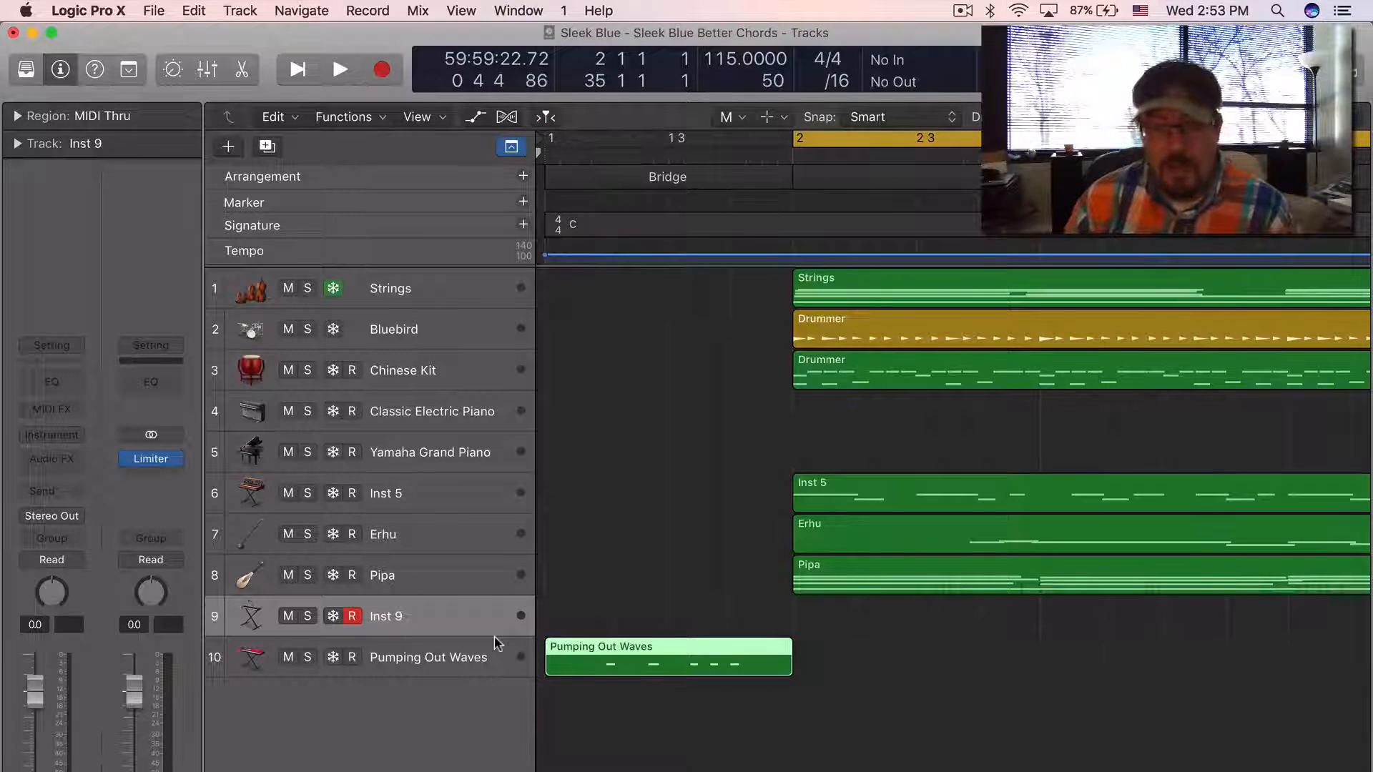
pyautogui.click(428, 657)
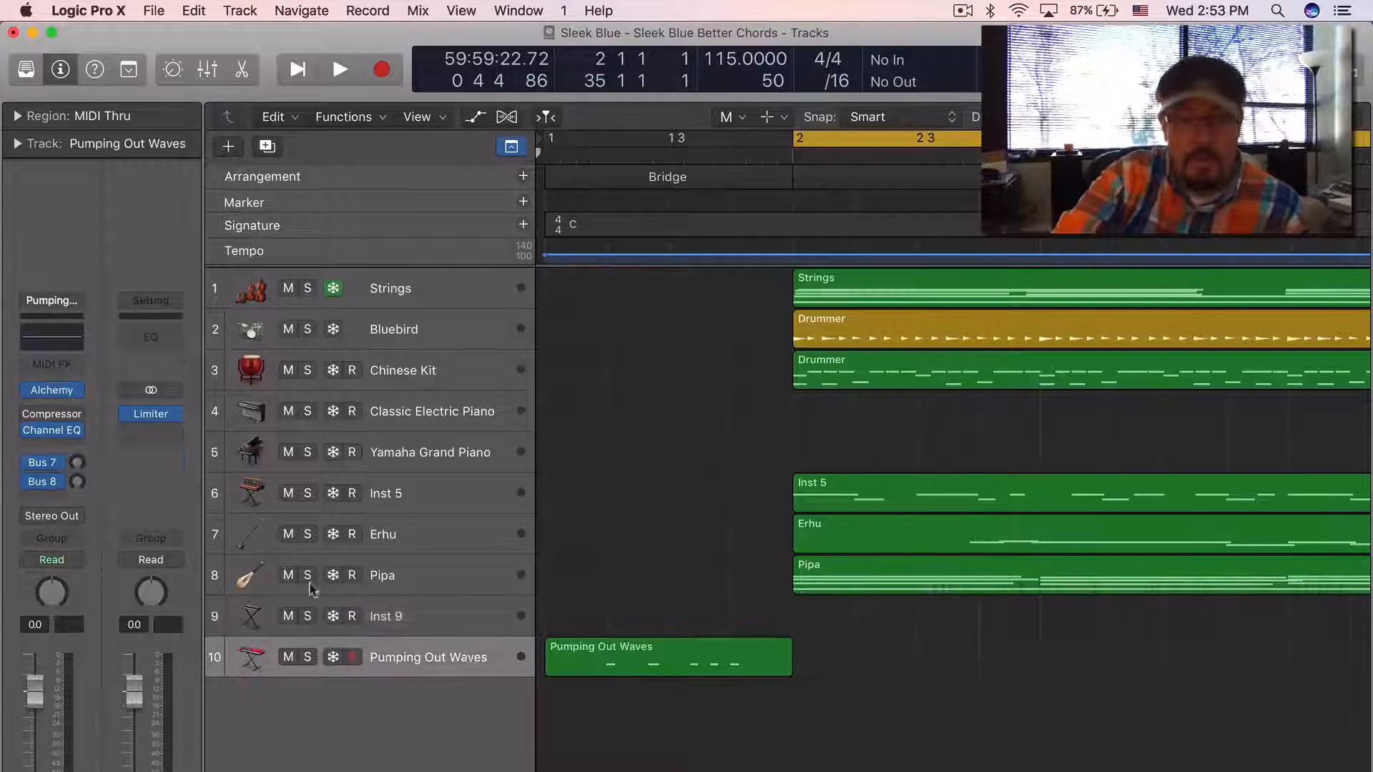
pyautogui.click(51, 390)
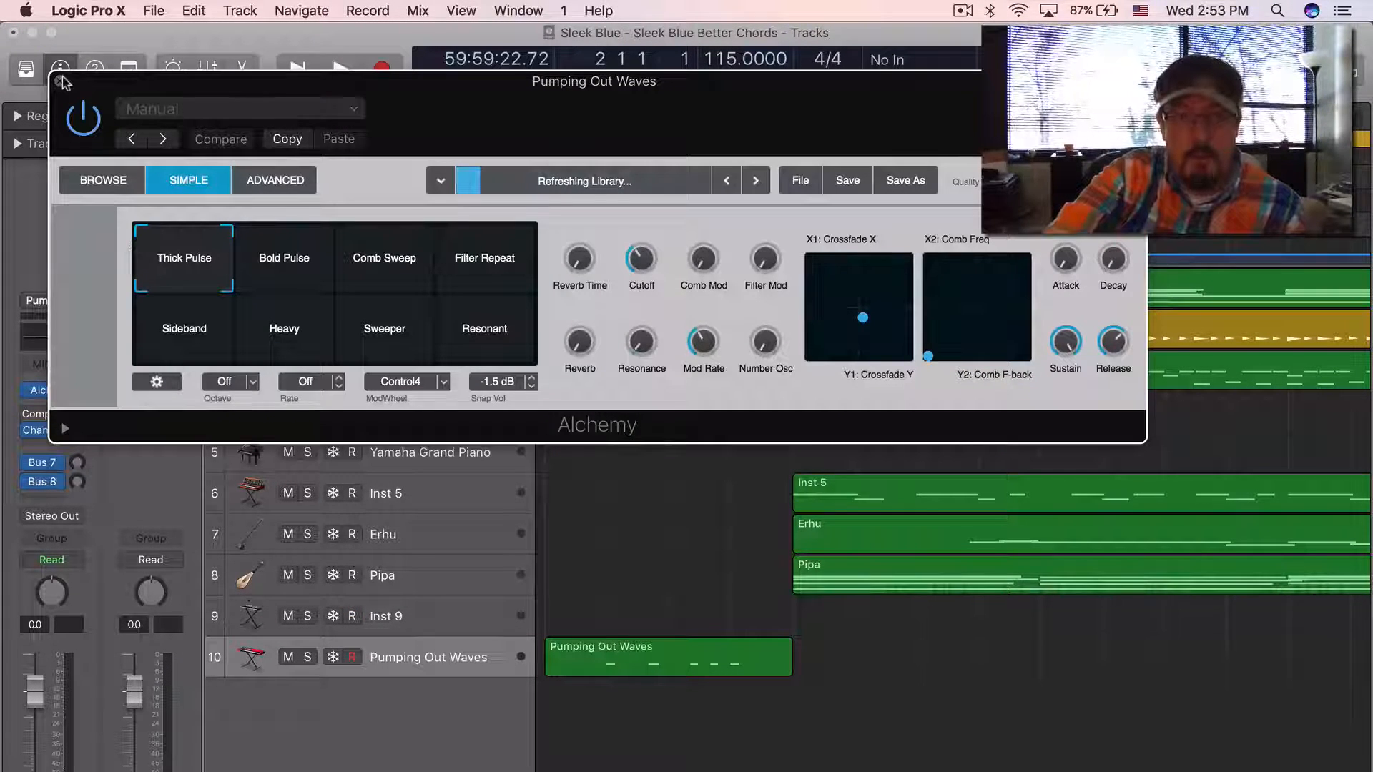
pyautogui.click(62, 82)
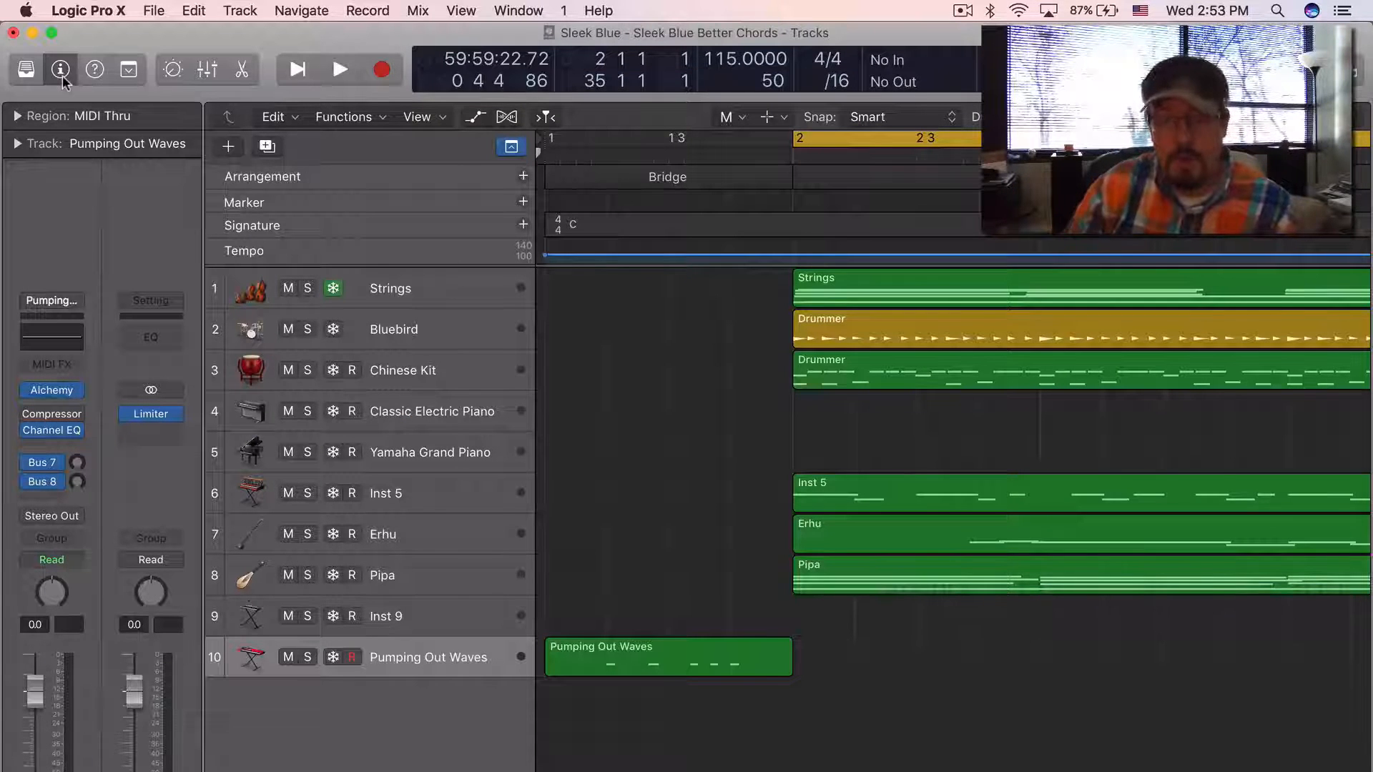
pyautogui.moveTo(60, 69)
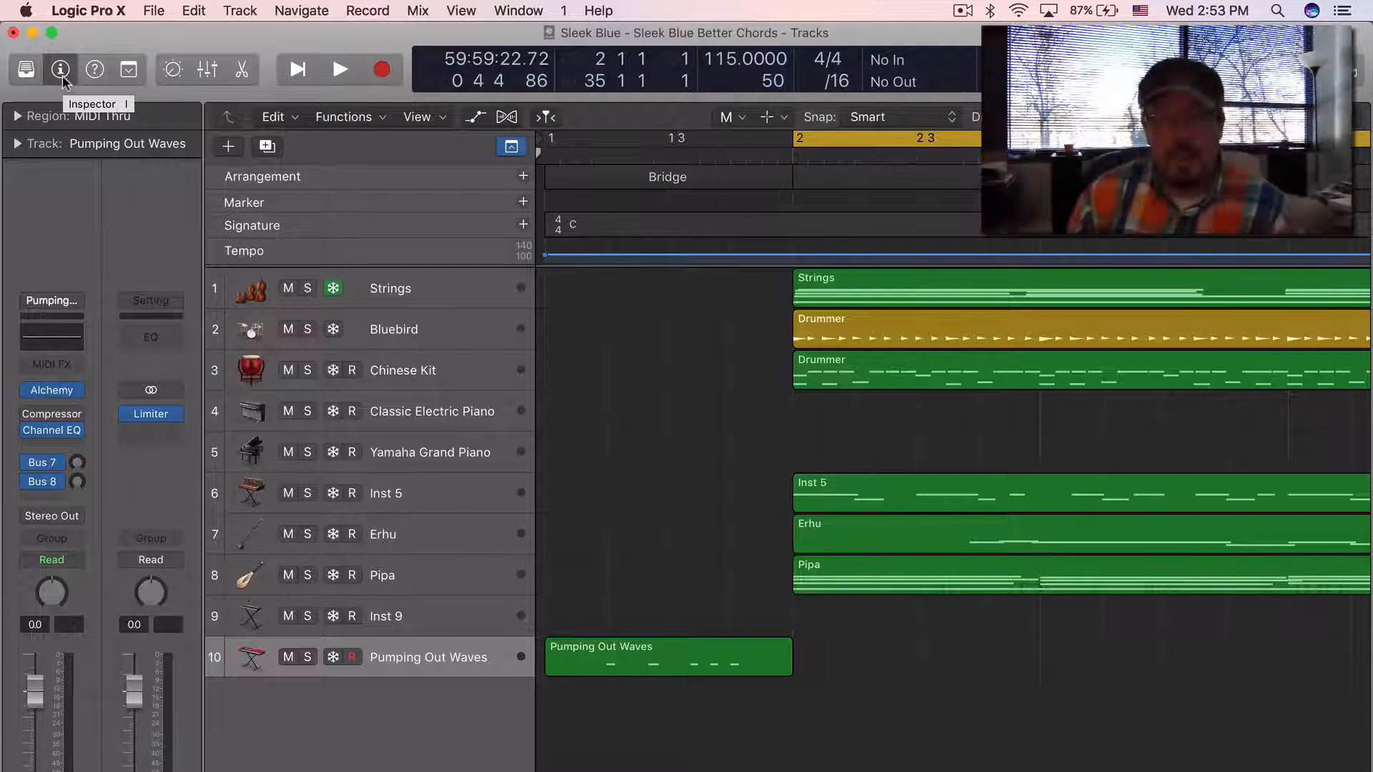